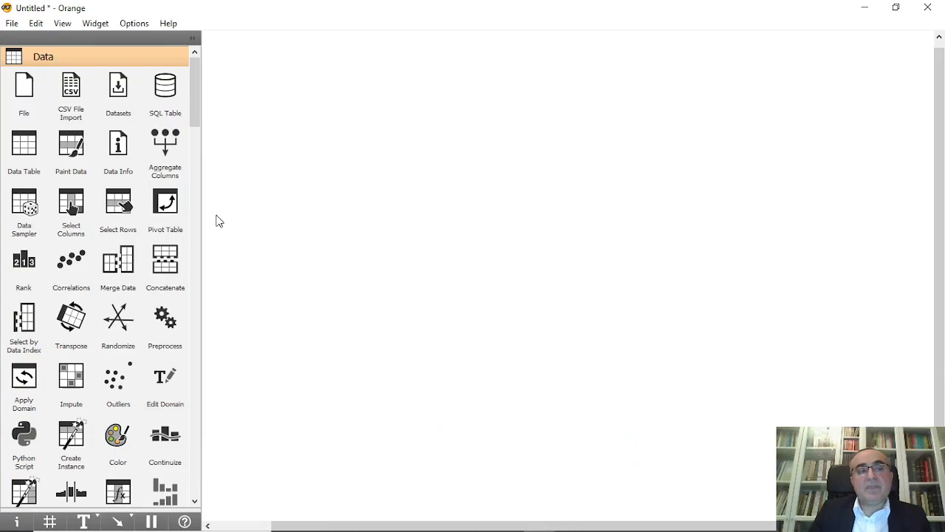
{"action": "mouse_move", "coordinate": [289, 212]}
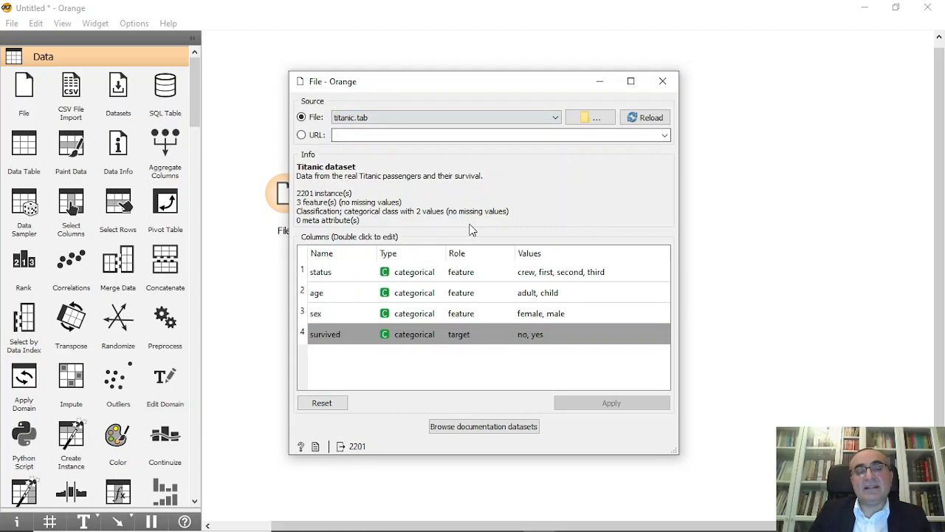
{"action": "mouse_move", "coordinate": [663, 81]}
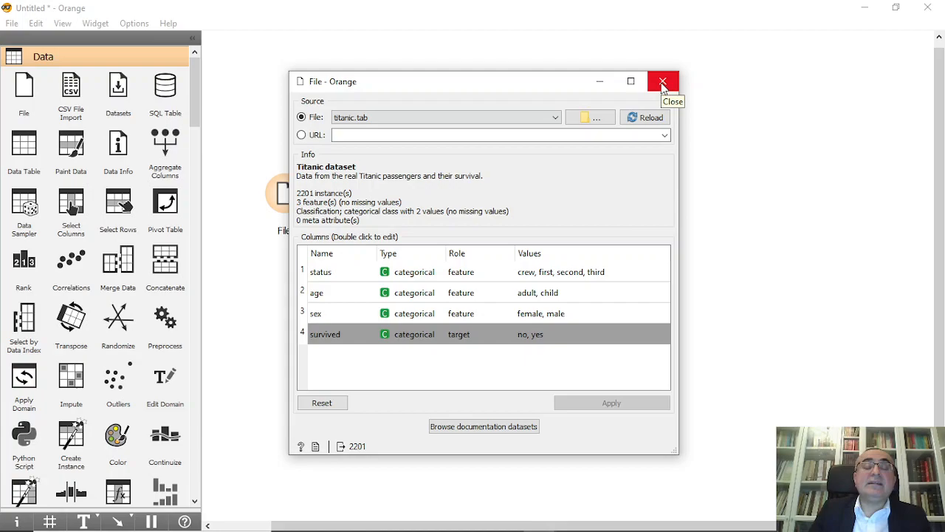
Close the File window after loading the Titanic dataset (2201 passengers).
{"action": "left_click", "coordinate": [663, 81]}
{"action": "type", "text": "test"}
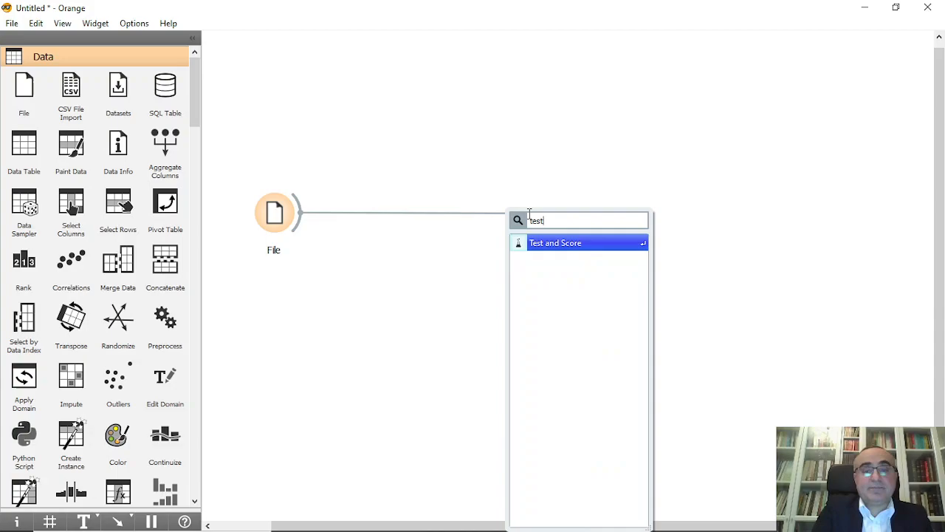
Evaluate Logistic Regression on File data in Test and Score: AUC 0.750, CA 0.778.
{"action": "left_click", "coordinate": [555, 242]}
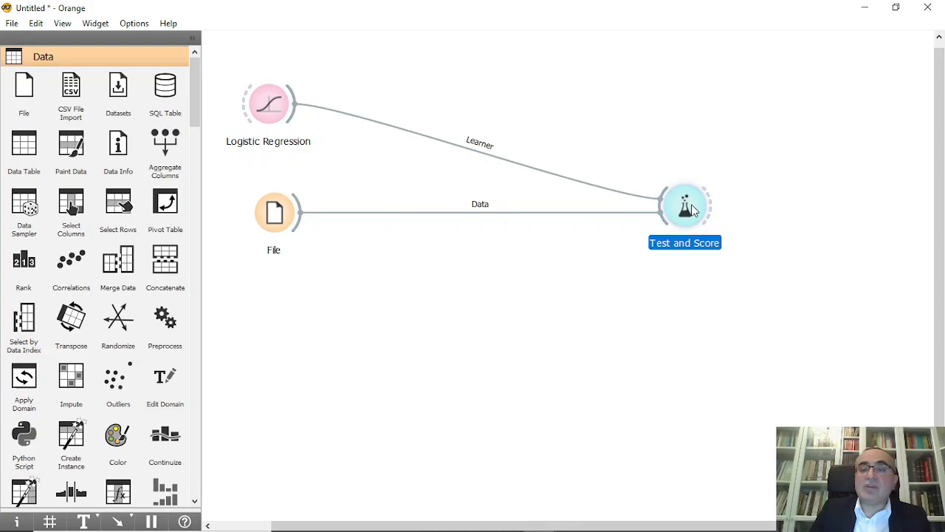
{"action": "double_click", "coordinate": [685, 205]}
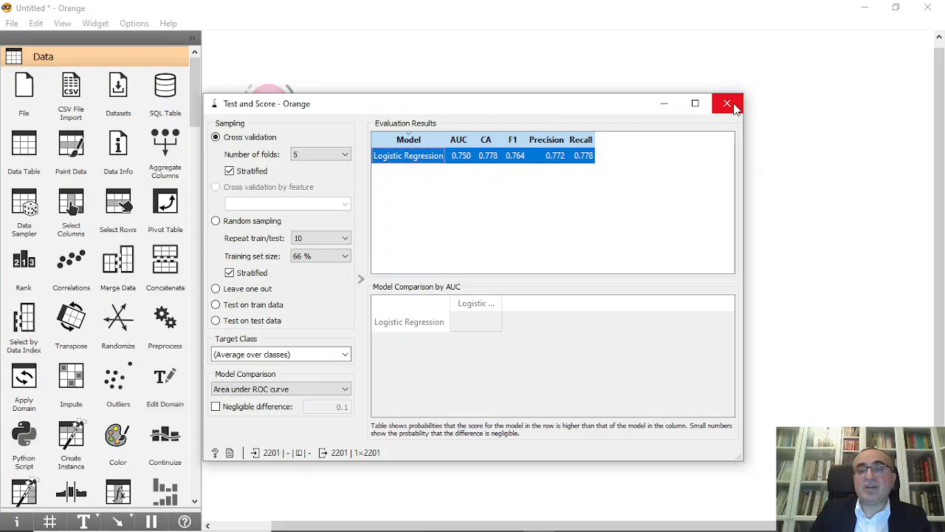
{"action": "left_click", "coordinate": [727, 103]}
{"action": "type", "text": "cal"}
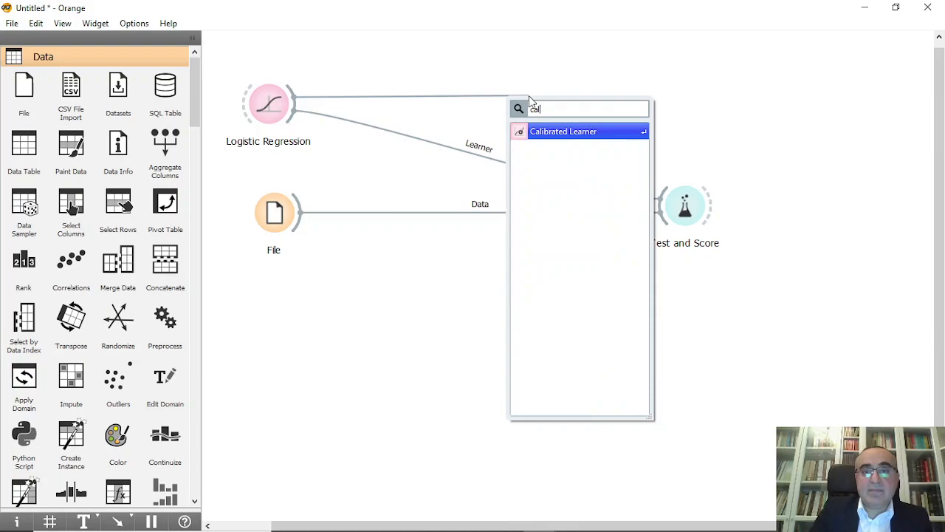
Insert a Calibrated Learner wrapping Logistic Regression, fed File data, outputting to Test and Score.
{"action": "left_click", "coordinate": [564, 131]}
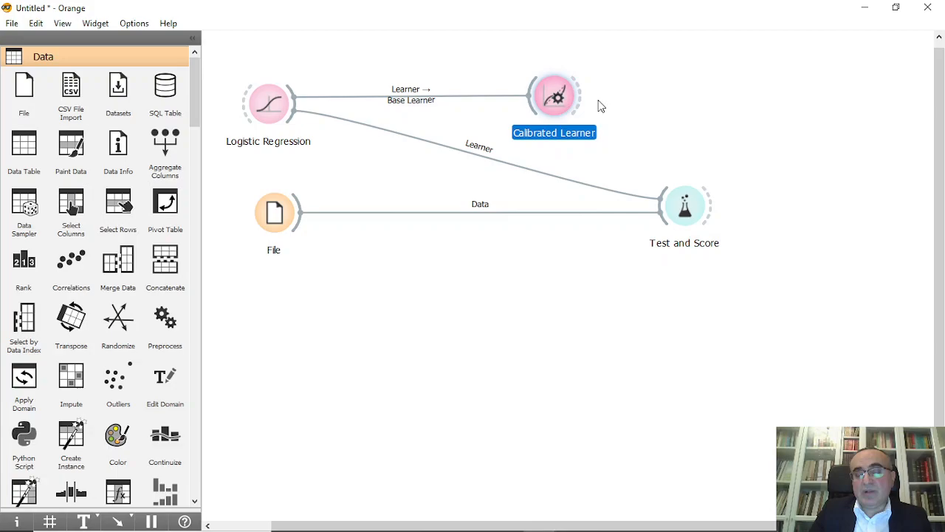
{"action": "left_click_drag", "start_coordinate": [578, 94], "coordinate": [661, 199]}
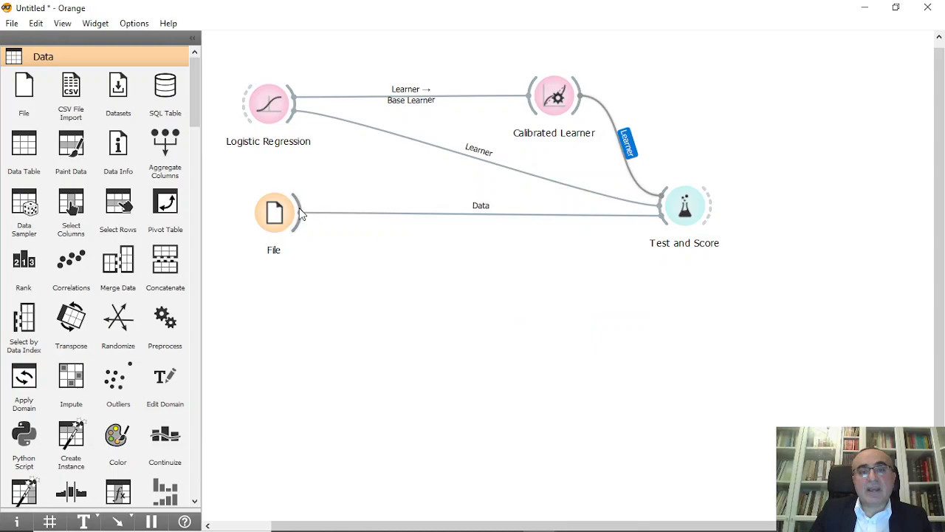
{"action": "double_click", "coordinate": [554, 95]}
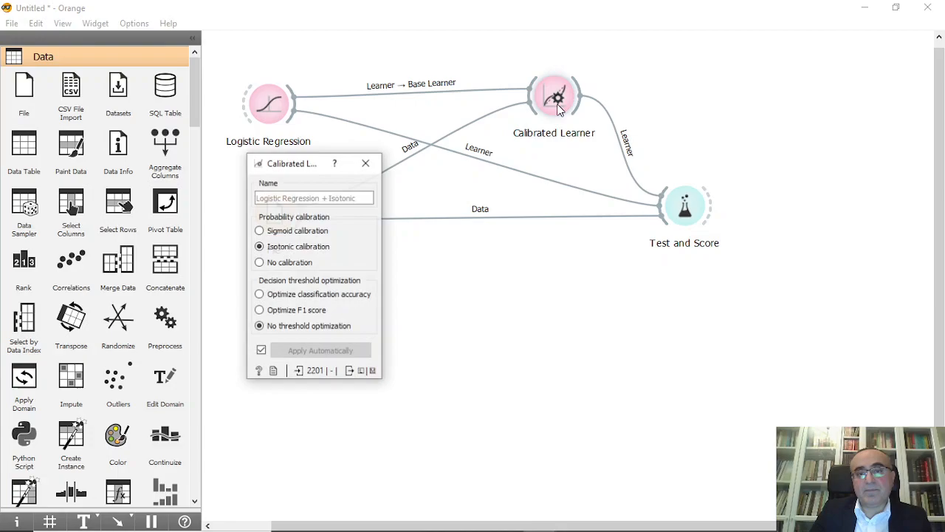
{"action": "left_click", "coordinate": [365, 164]}
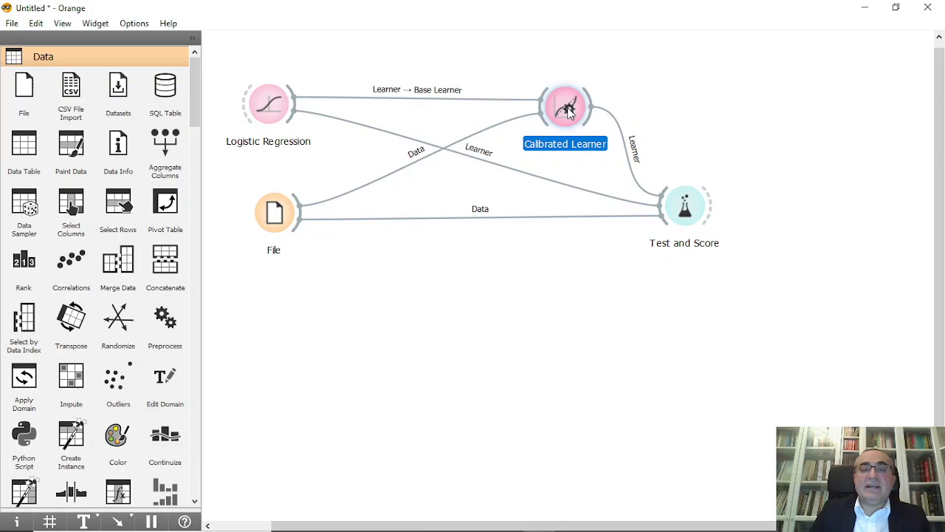
{"action": "double_click", "coordinate": [565, 104]}
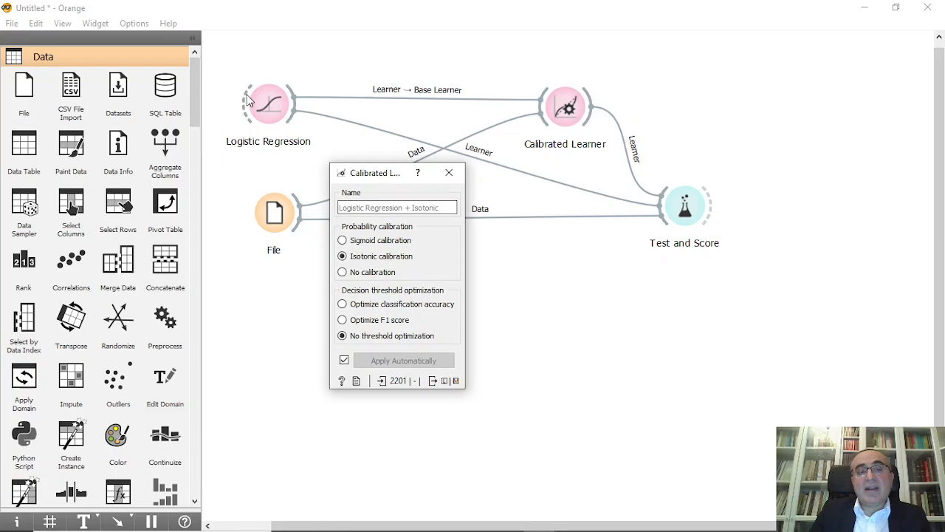
{"action": "mouse_move", "coordinate": [411, 238]}
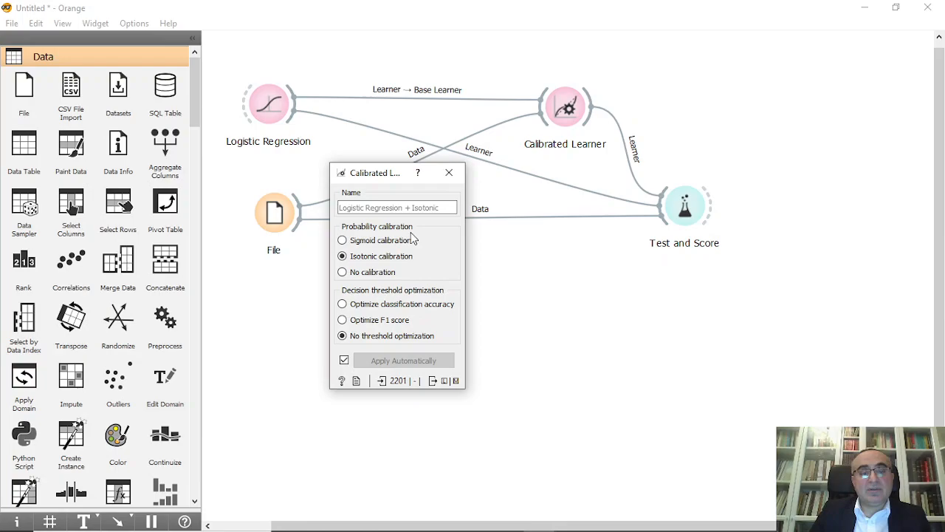
Switch the Calibrated Learner to sigmoid probability calibration.
{"action": "left_click", "coordinate": [342, 240]}
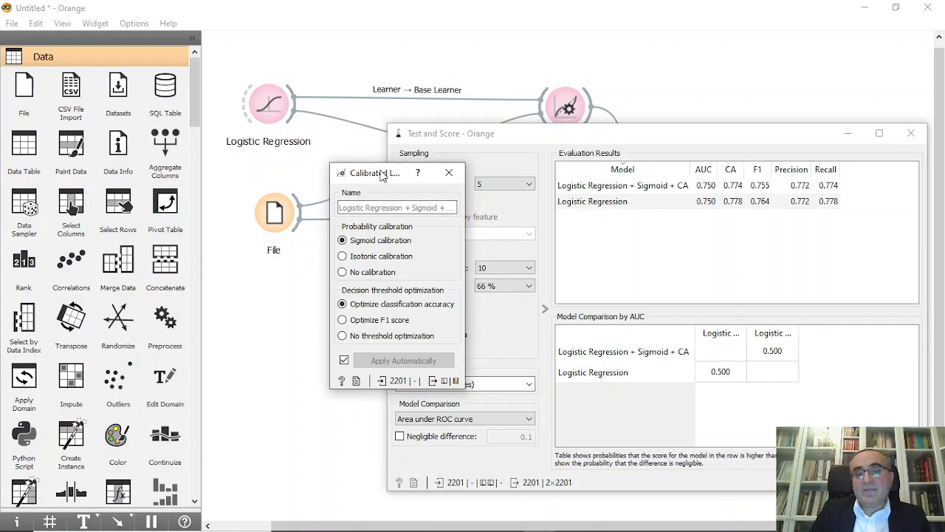
Try the F1 threshold, then settle on no calibration with accuracy threshold (CA 0.774).
{"action": "left_click_drag", "start_coordinate": [380, 172], "coordinate": [277, 163]}
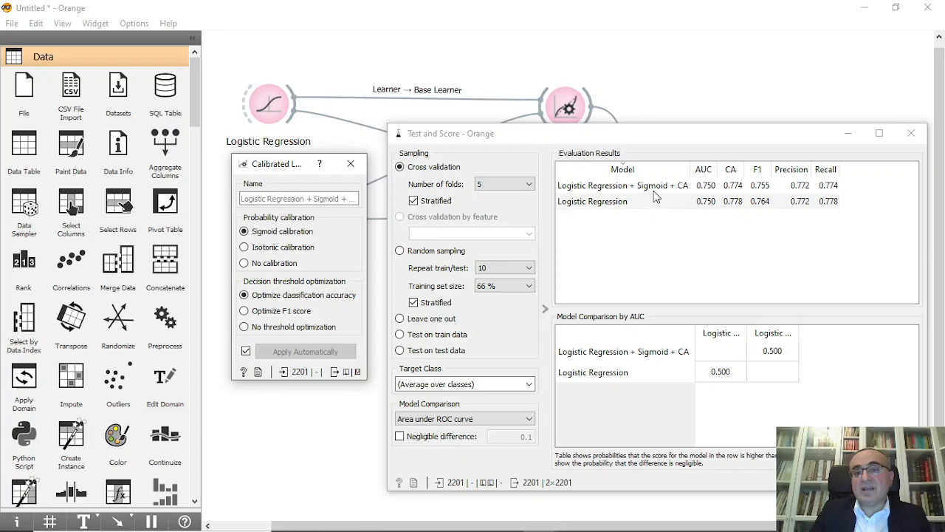
{"action": "mouse_move", "coordinate": [351, 329]}
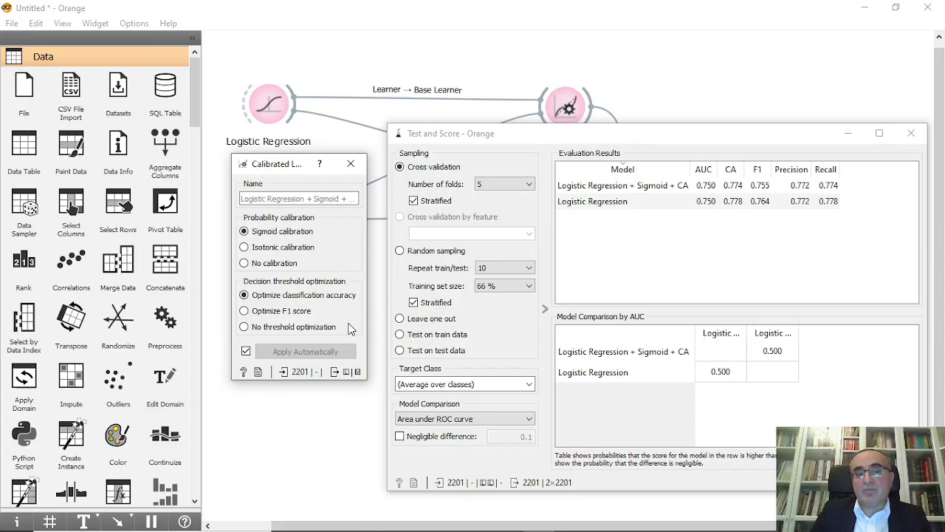
{"action": "mouse_move", "coordinate": [761, 237]}
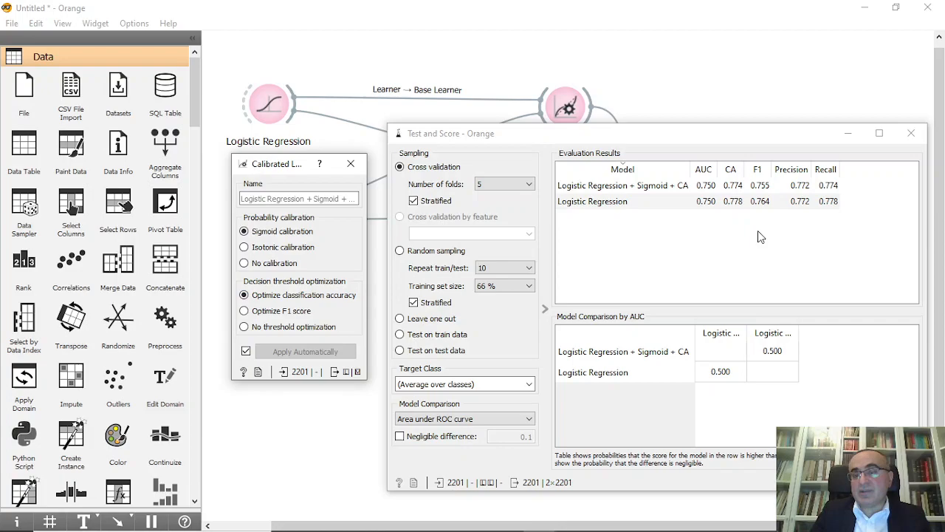
{"action": "mouse_move", "coordinate": [731, 183]}
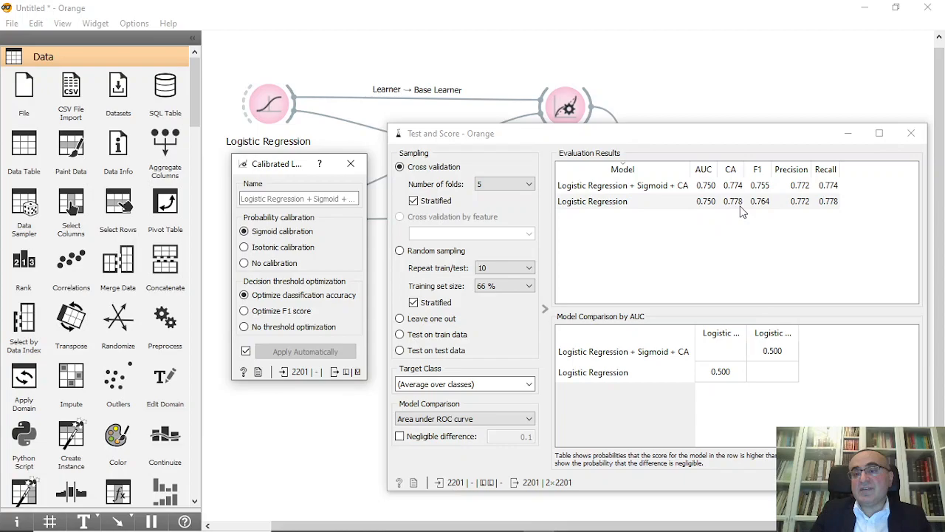
{"action": "left_click", "coordinate": [244, 310]}
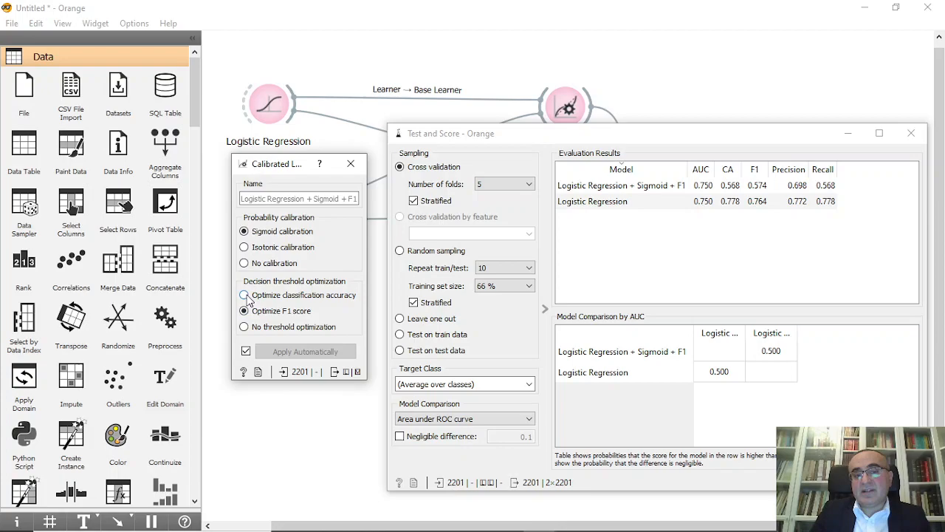
{"action": "left_click", "coordinate": [243, 246]}
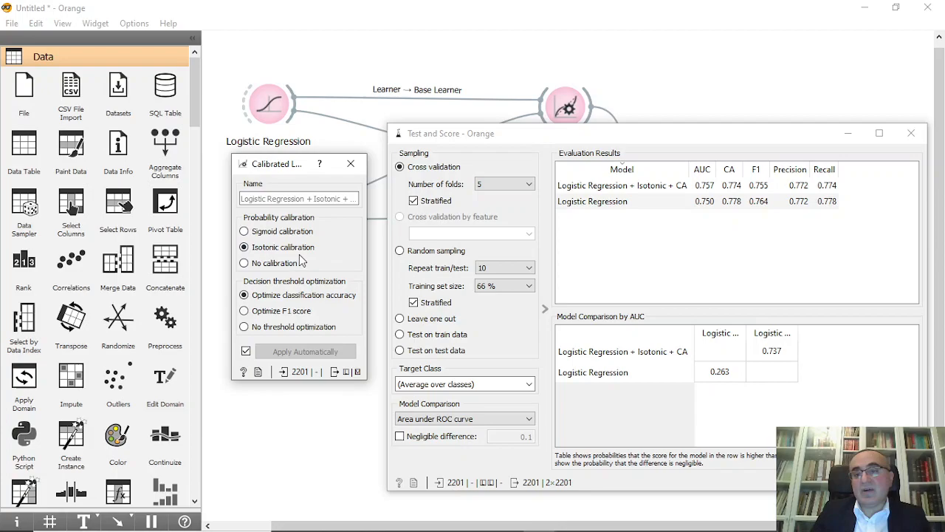
{"action": "left_click", "coordinate": [244, 263]}
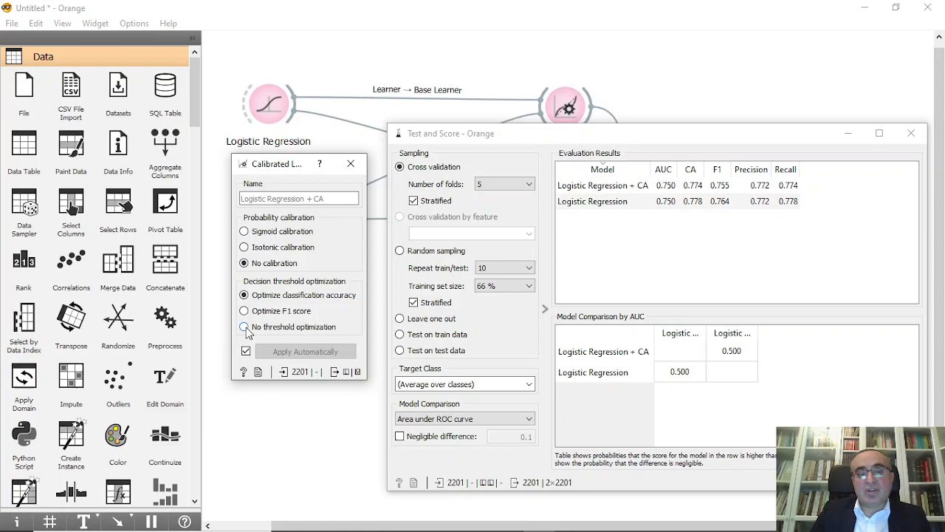
Try isotonic calibration and F1 threshold, then switch to sigmoid calibration while comparing scores.
{"action": "left_click", "coordinate": [244, 326]}
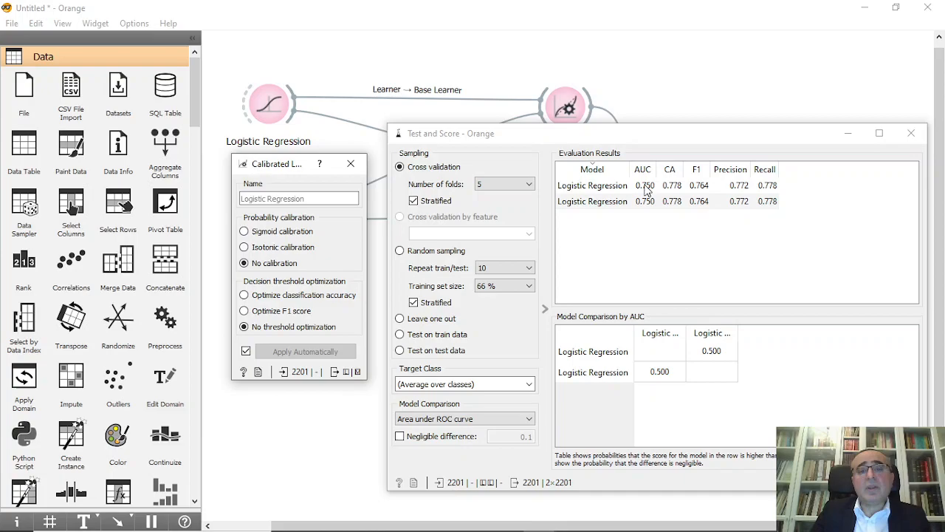
{"action": "left_click", "coordinate": [244, 231]}
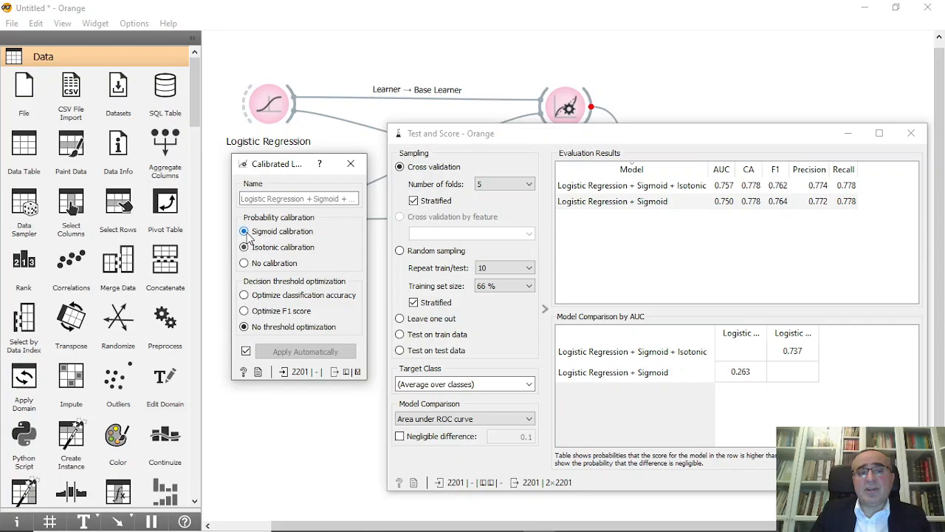
{"action": "left_click", "coordinate": [244, 310]}
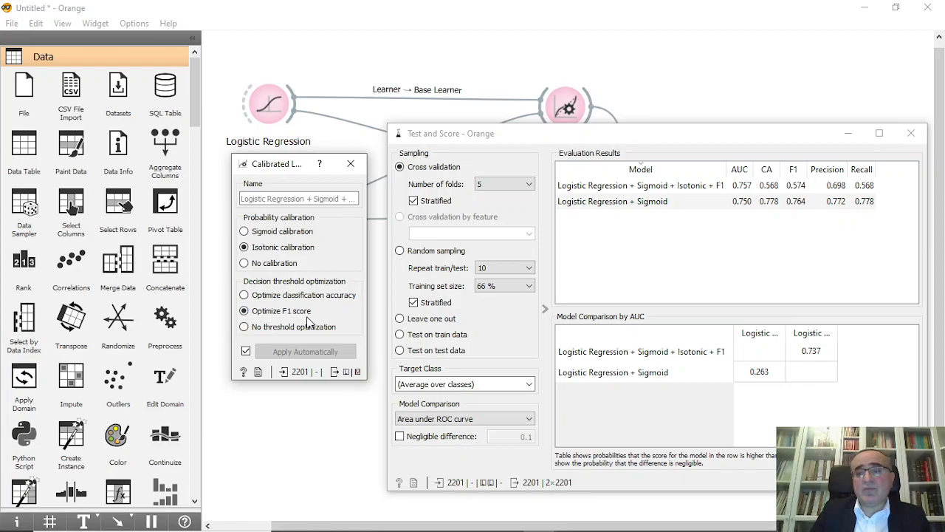
{"action": "mouse_move", "coordinate": [802, 213]}
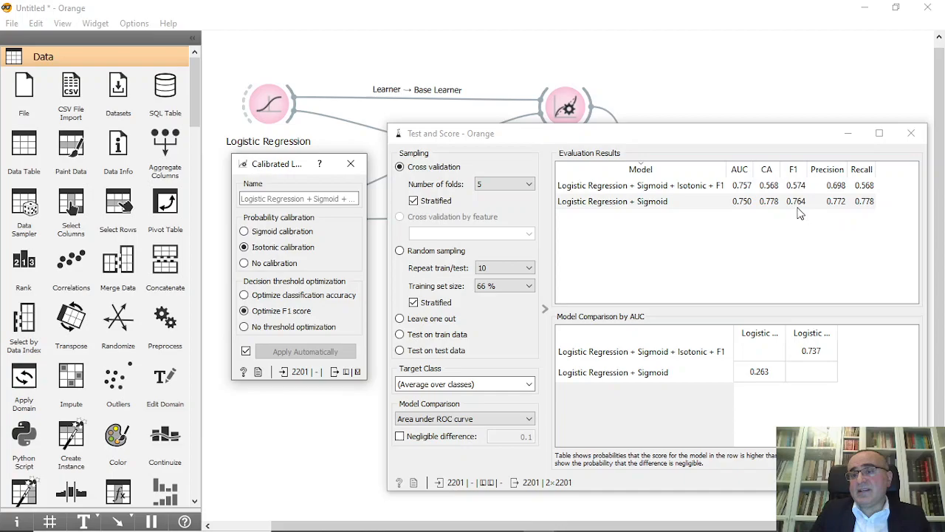
{"action": "left_click", "coordinate": [244, 231]}
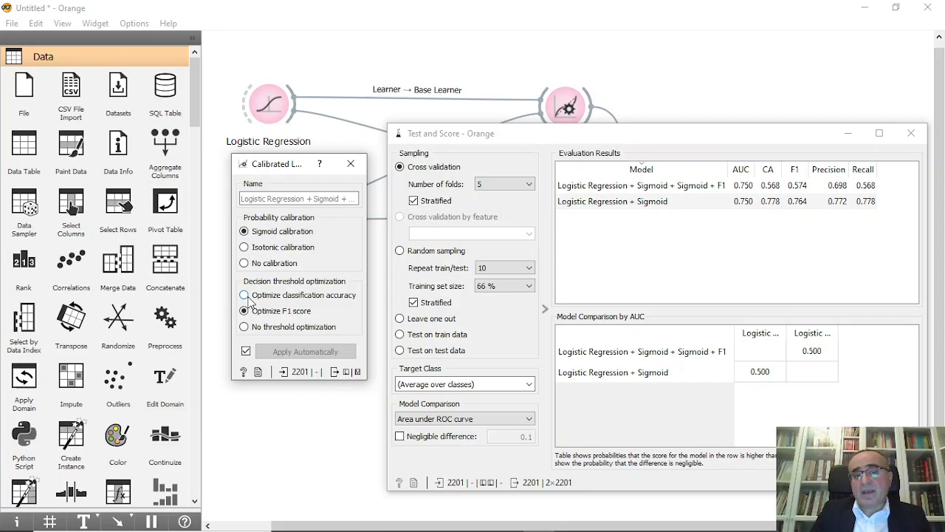
{"action": "left_click", "coordinate": [243, 295]}
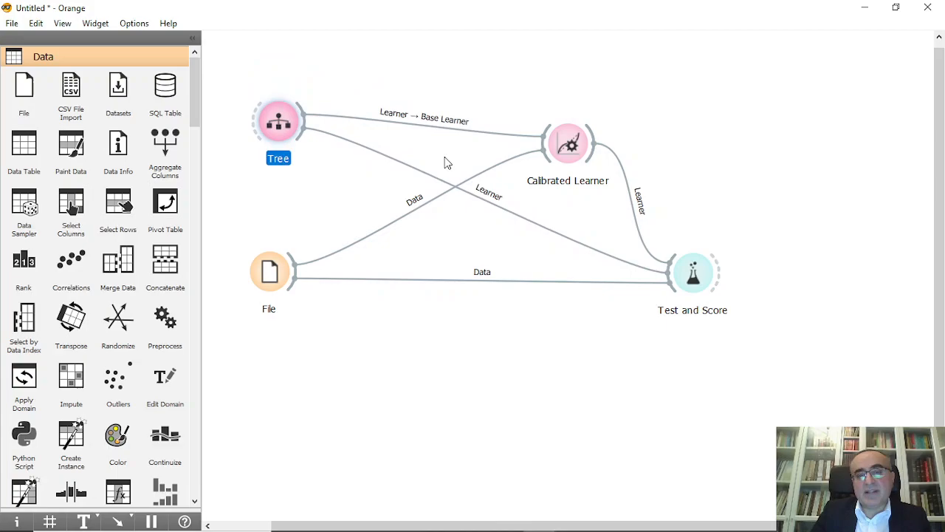
{"action": "mouse_move", "coordinate": [693, 272]}
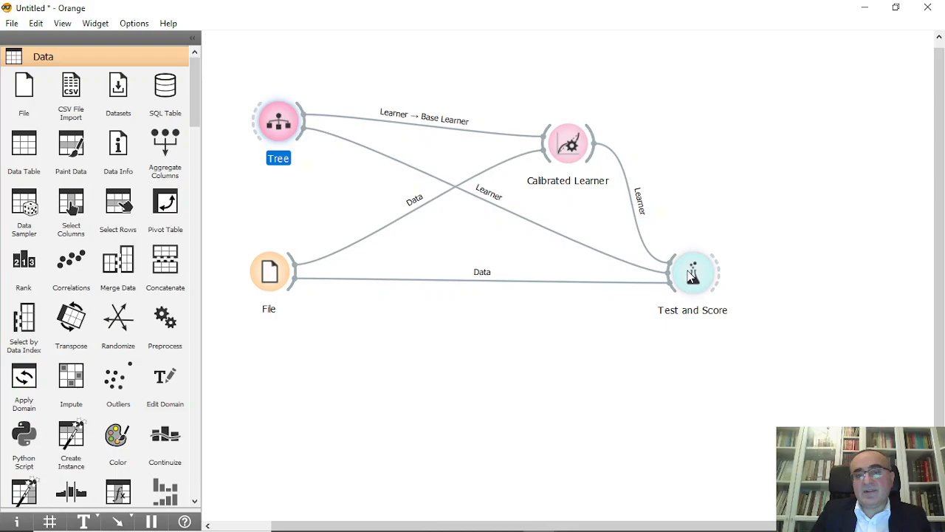
Open the settings of the Calibrated Learner now wrapping the Tree.
{"action": "double_click", "coordinate": [567, 144]}
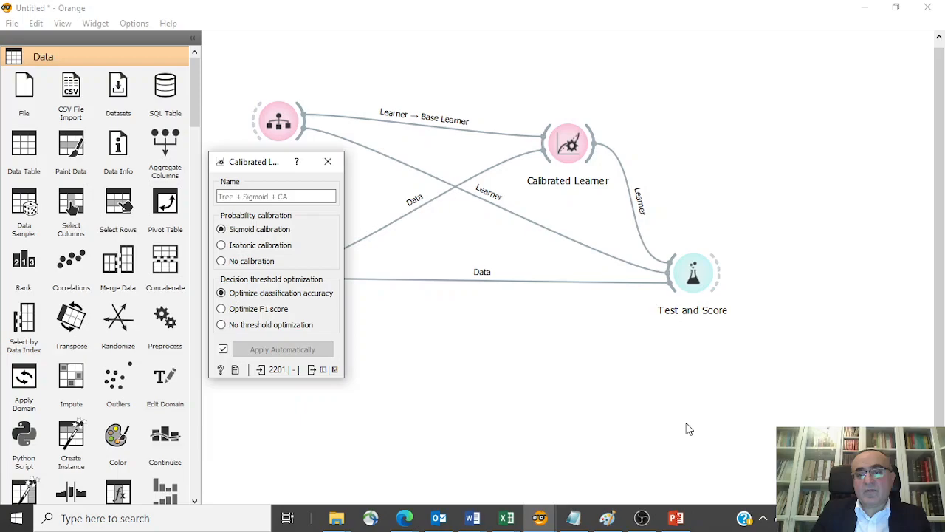
View Test and Score and set isotonic calibration for the tree (AUC 0.759, CA 0.788).
{"action": "double_click", "coordinate": [692, 272]}
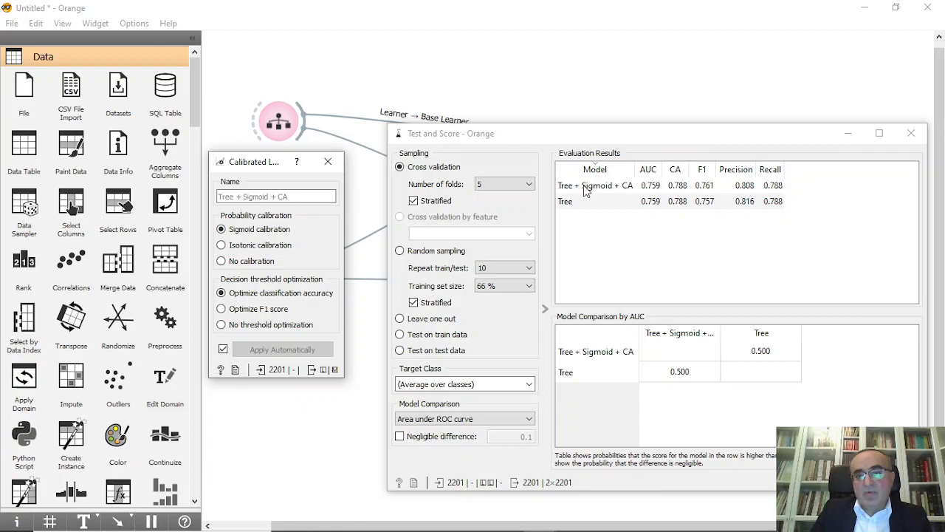
{"action": "mouse_move", "coordinate": [685, 211]}
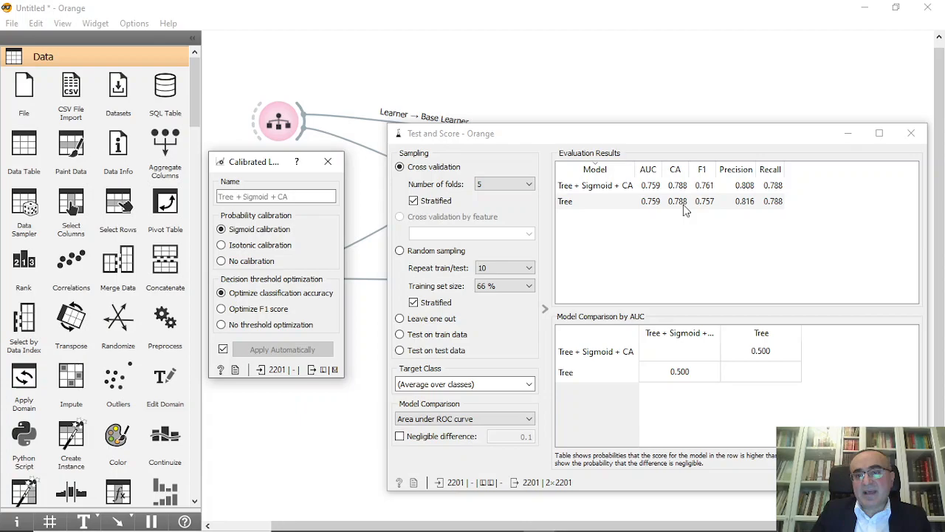
{"action": "mouse_move", "coordinate": [652, 211]}
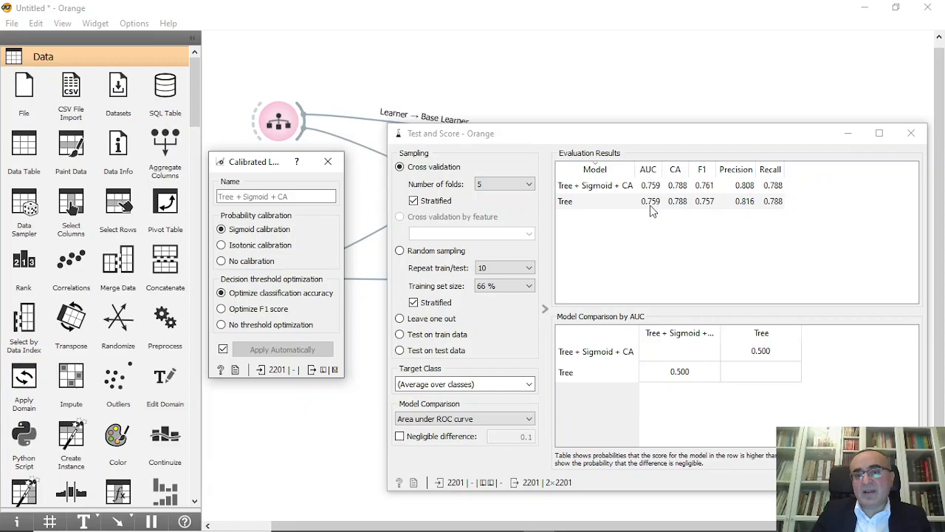
{"action": "mouse_move", "coordinate": [750, 205]}
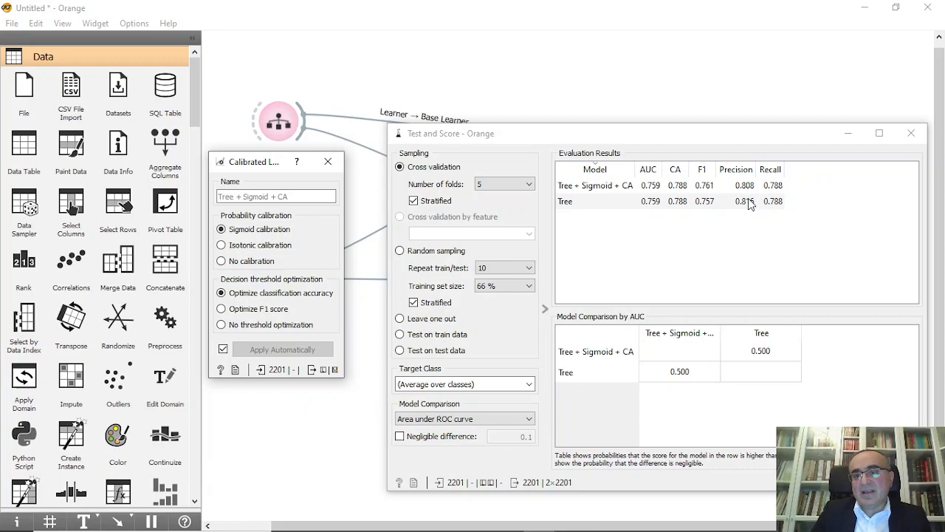
{"action": "left_click", "coordinate": [221, 245]}
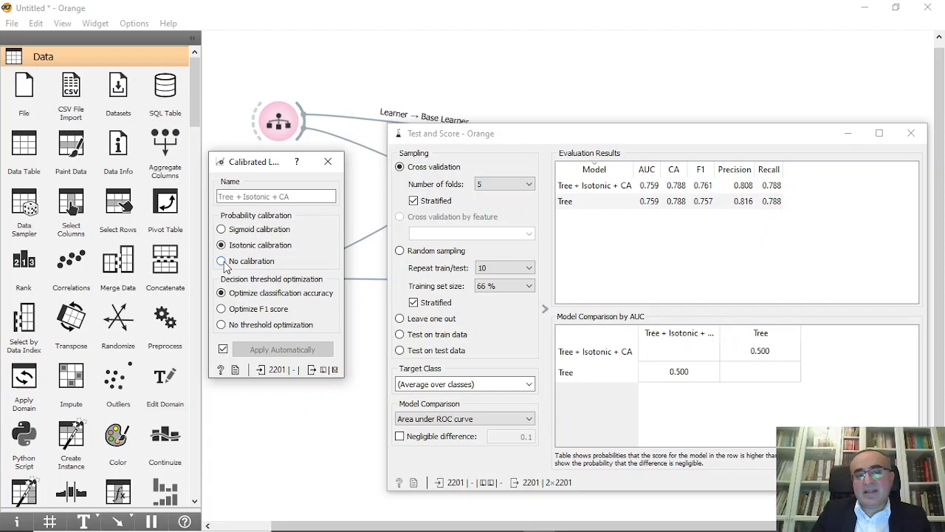
Try no calibration and F1 threshold, then return the tree to sigmoid calibration.
{"action": "left_click", "coordinate": [221, 261]}
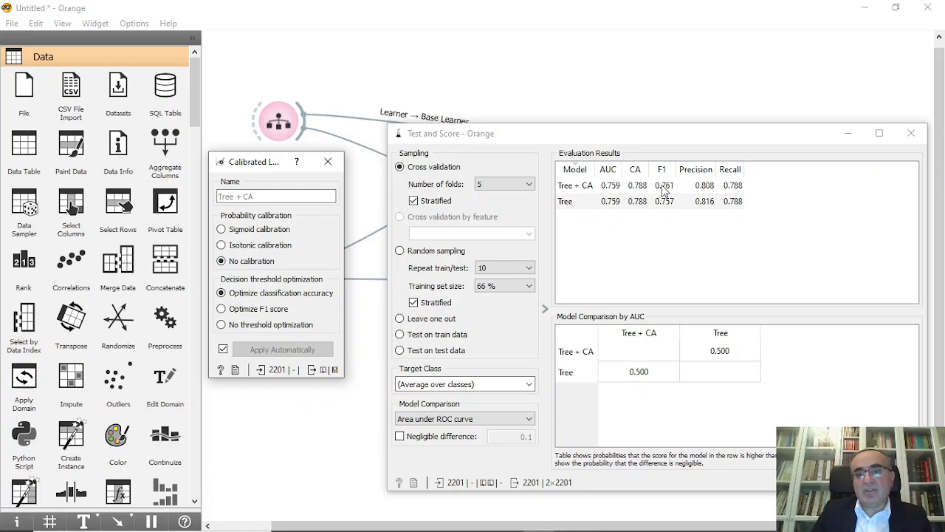
{"action": "mouse_move", "coordinate": [678, 212]}
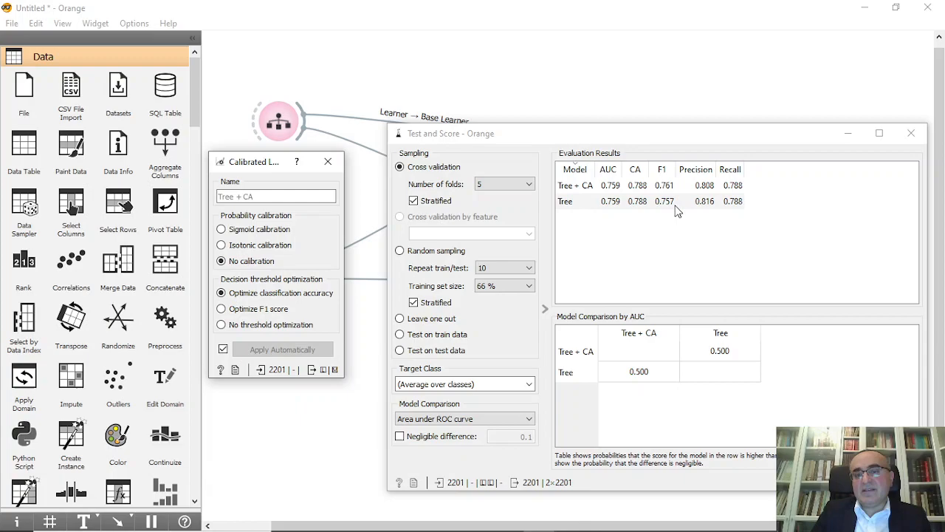
{"action": "mouse_move", "coordinate": [650, 188]}
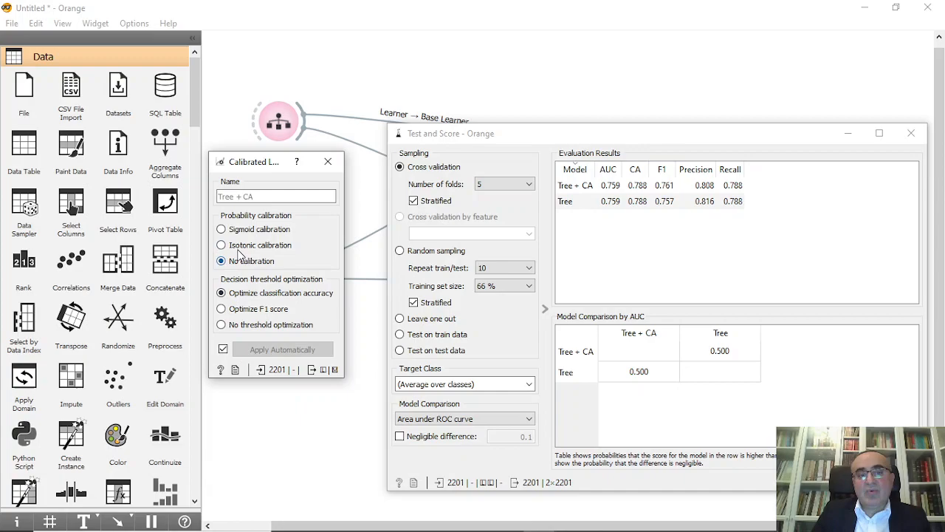
{"action": "left_click", "coordinate": [221, 309]}
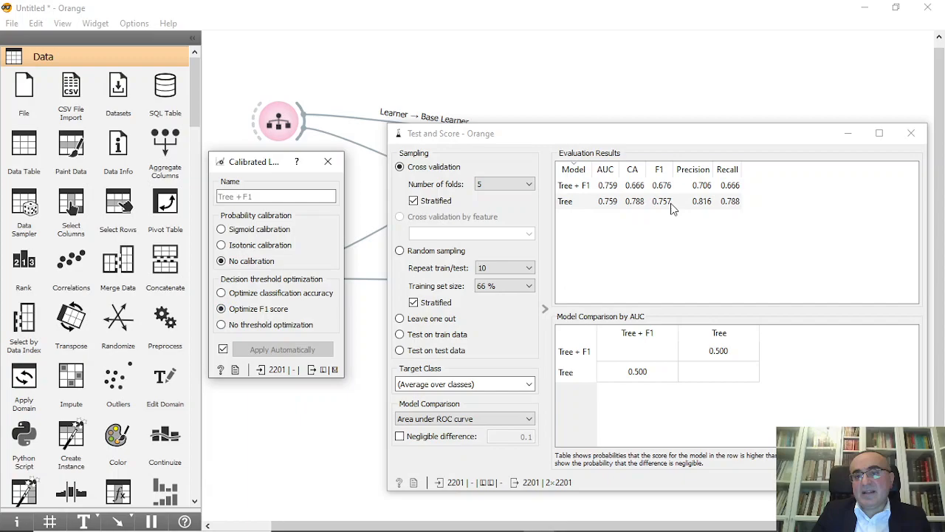
{"action": "left_click", "coordinate": [220, 229]}
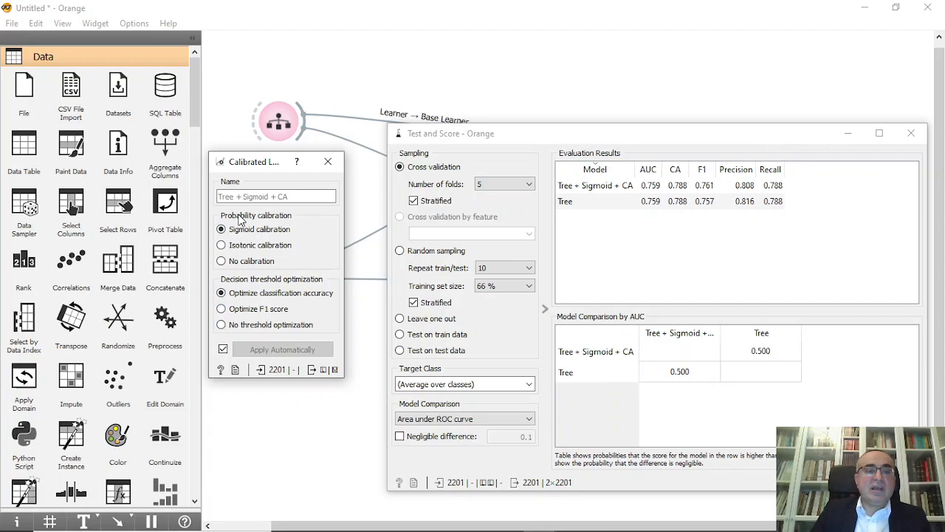
{"action": "mouse_move", "coordinate": [287, 267]}
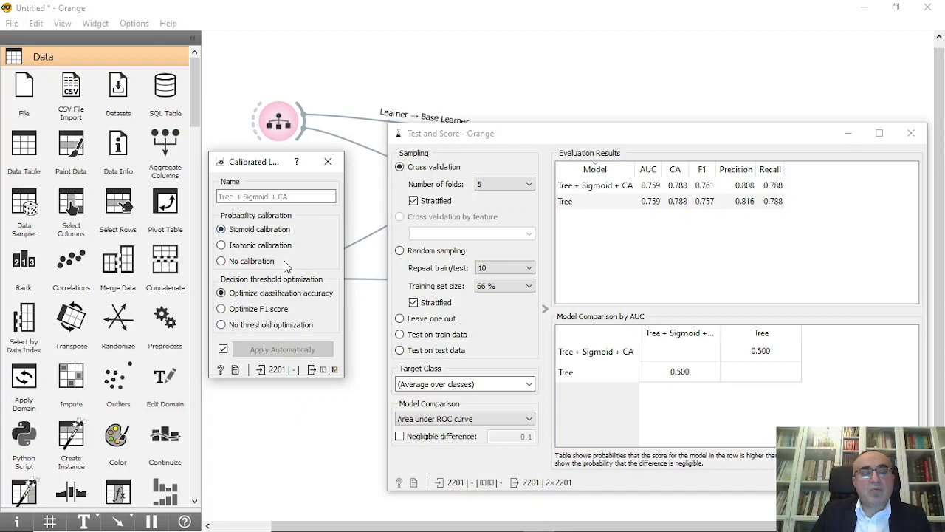
{"action": "mouse_move", "coordinate": [900, 152]}
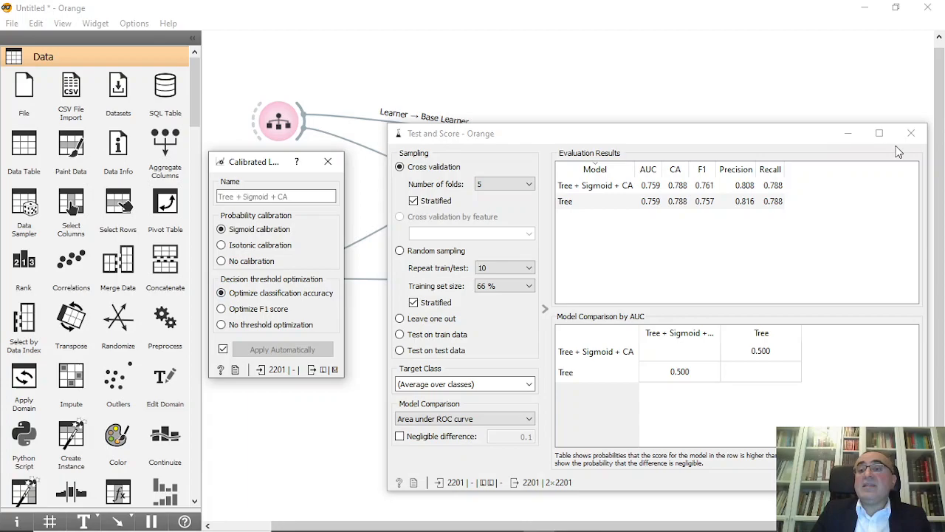